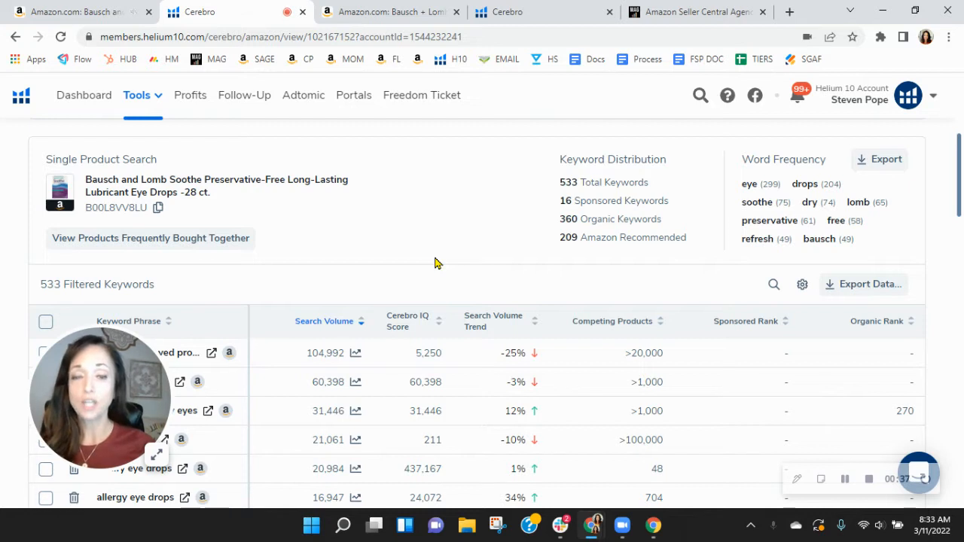
{"action": "mouse_move", "coordinate": [439, 254]}
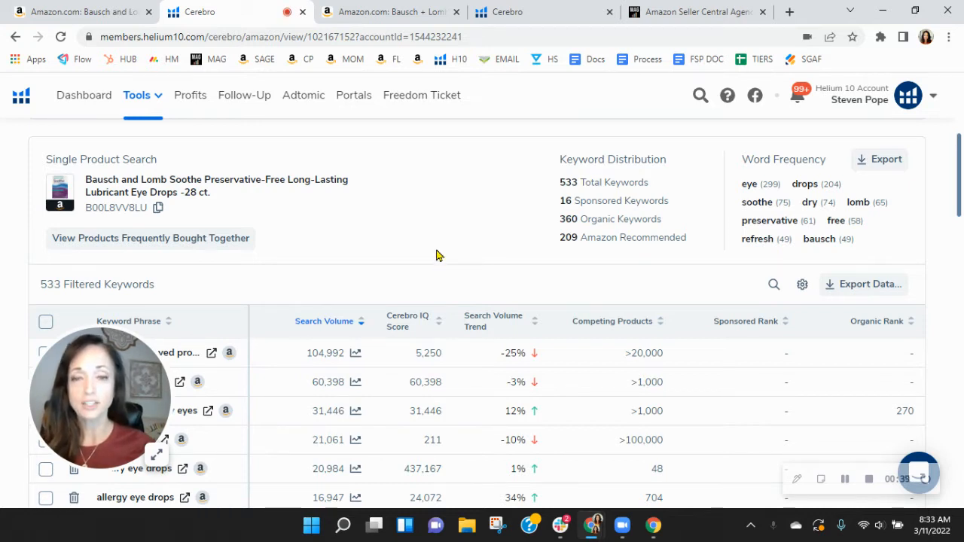
{"action": "mouse_move", "coordinate": [432, 256]}
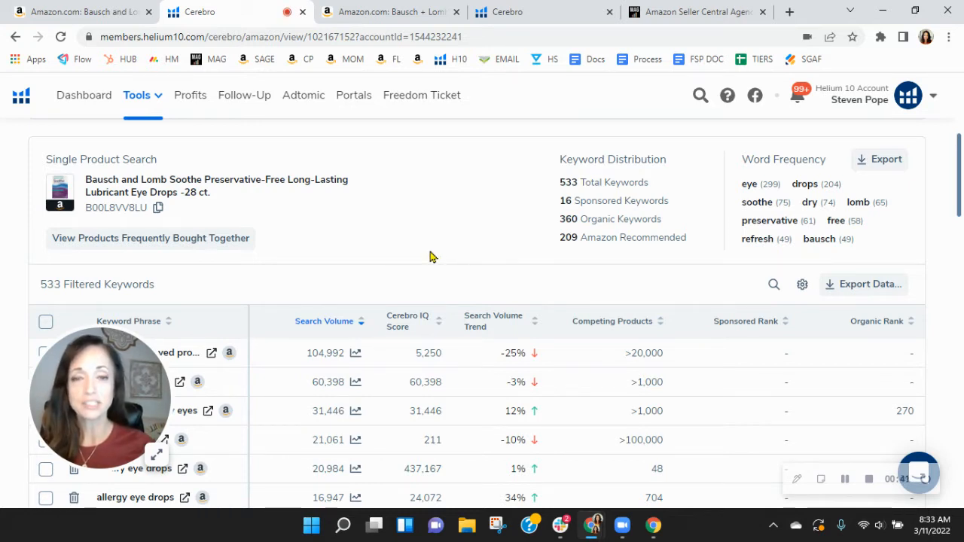
{"action": "mouse_move", "coordinate": [423, 259]}
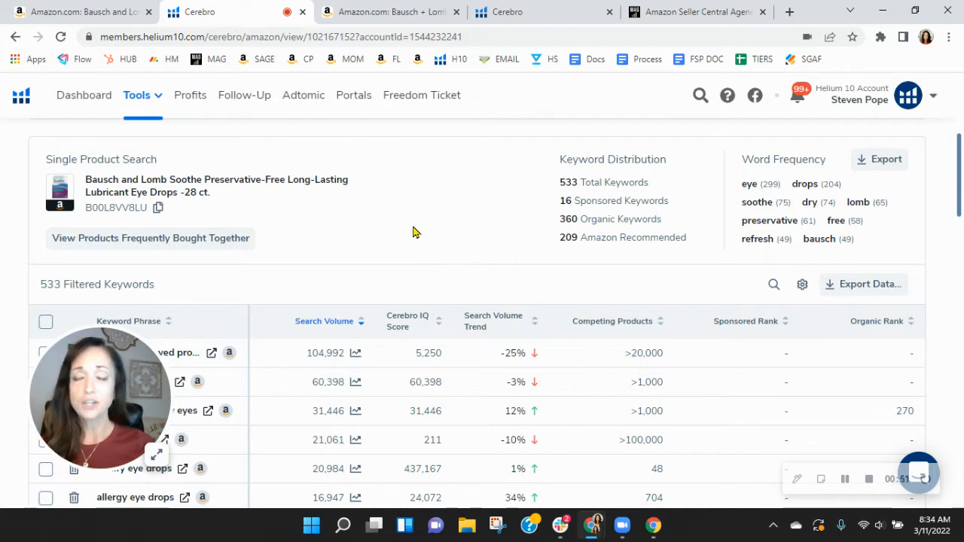
{"action": "mouse_move", "coordinate": [554, 205]}
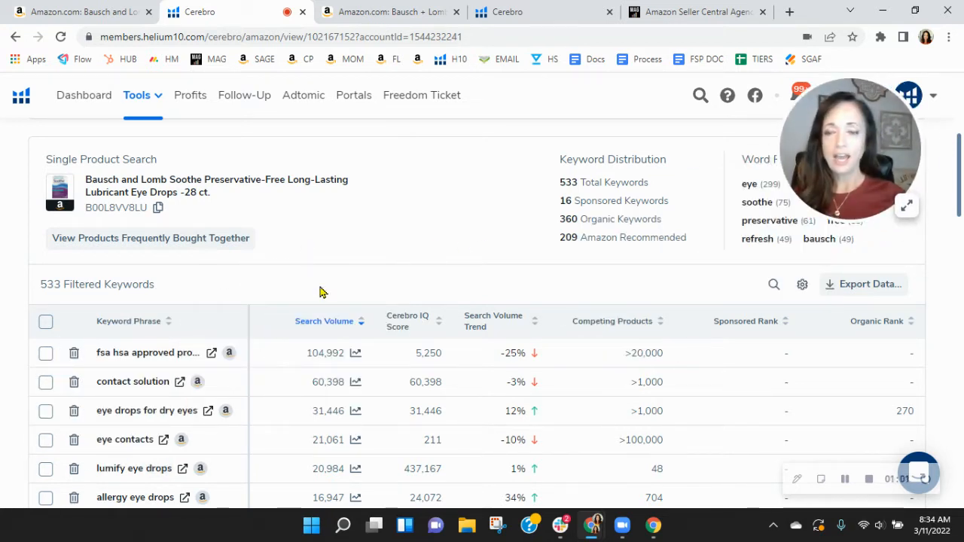
{"action": "mouse_move", "coordinate": [277, 298]}
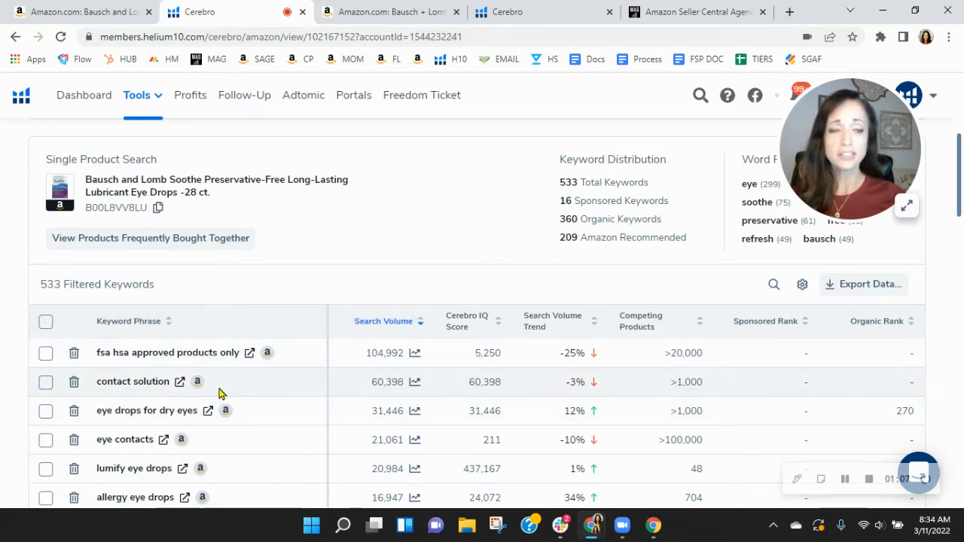
{"action": "mouse_move", "coordinate": [259, 414]}
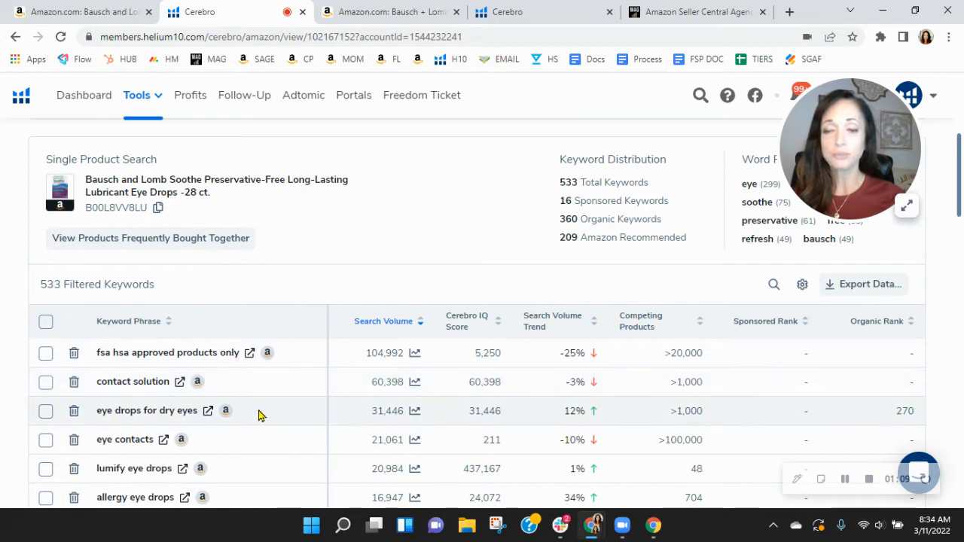
{"action": "mouse_move", "coordinate": [238, 424]}
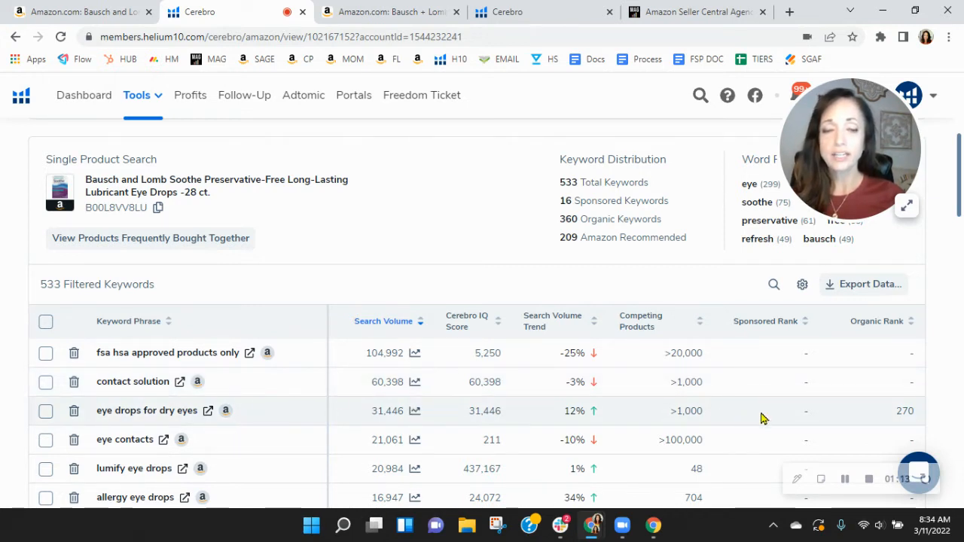
{"action": "mouse_move", "coordinate": [234, 432]}
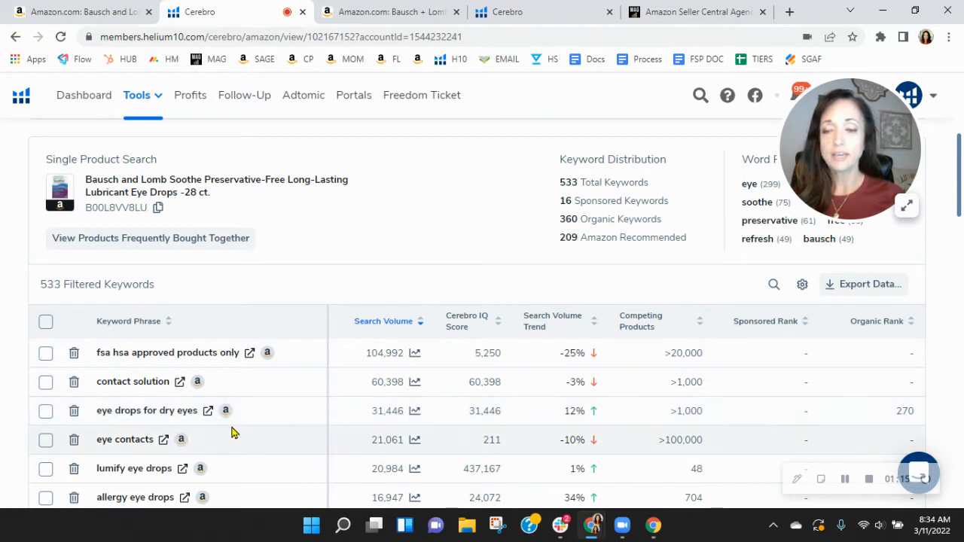
{"action": "mouse_move", "coordinate": [207, 419]}
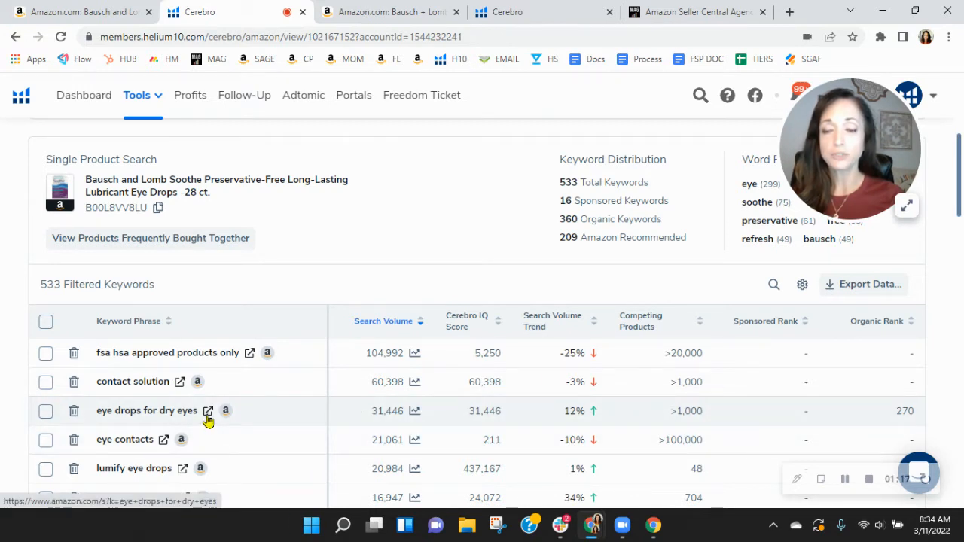
Step: View Amazon results for 'eye drops for dry eyes' and run Helium 10 Xray over them
{"action": "left_click", "coordinate": [208, 411]}
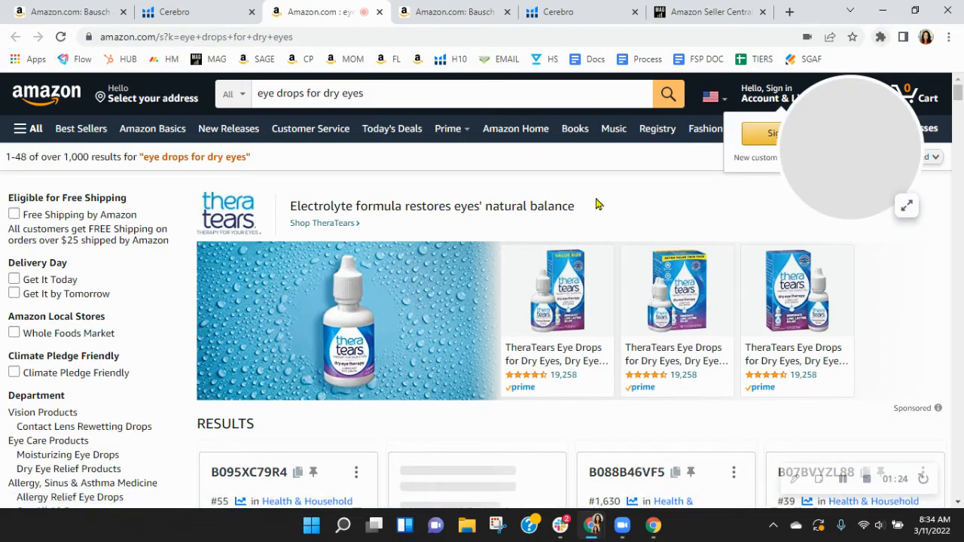
{"action": "scroll", "scroll_direction": "down", "scroll_amount": 3}
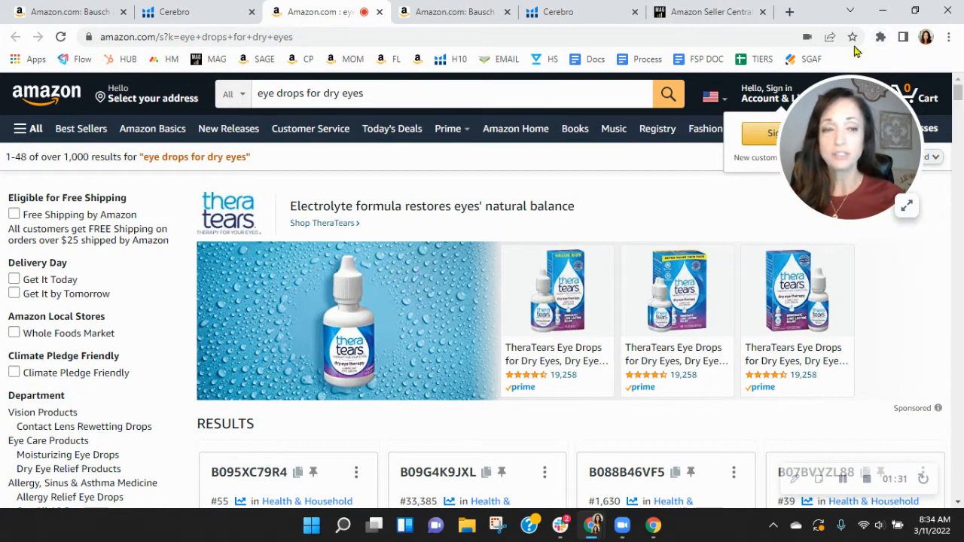
{"action": "left_click", "coordinate": [880, 36]}
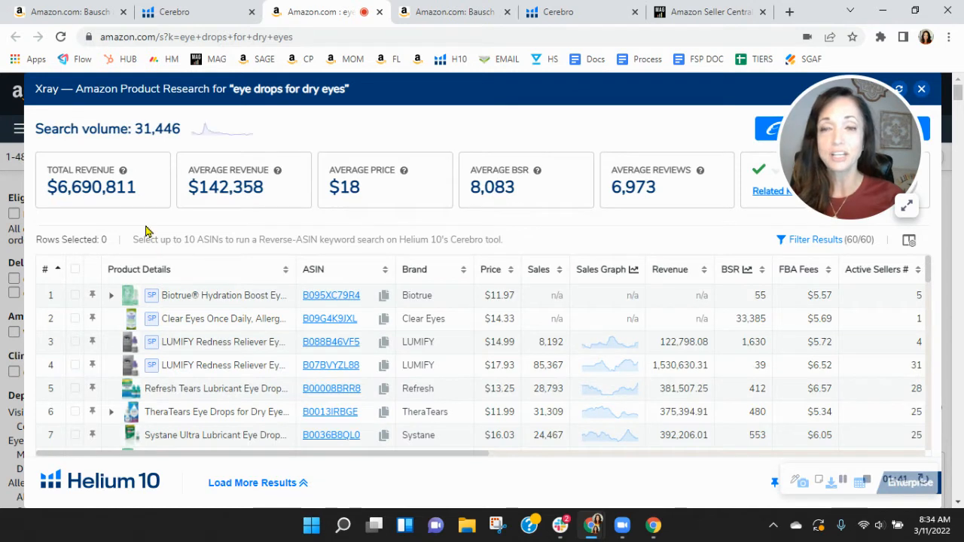
{"action": "mouse_move", "coordinate": [129, 210]}
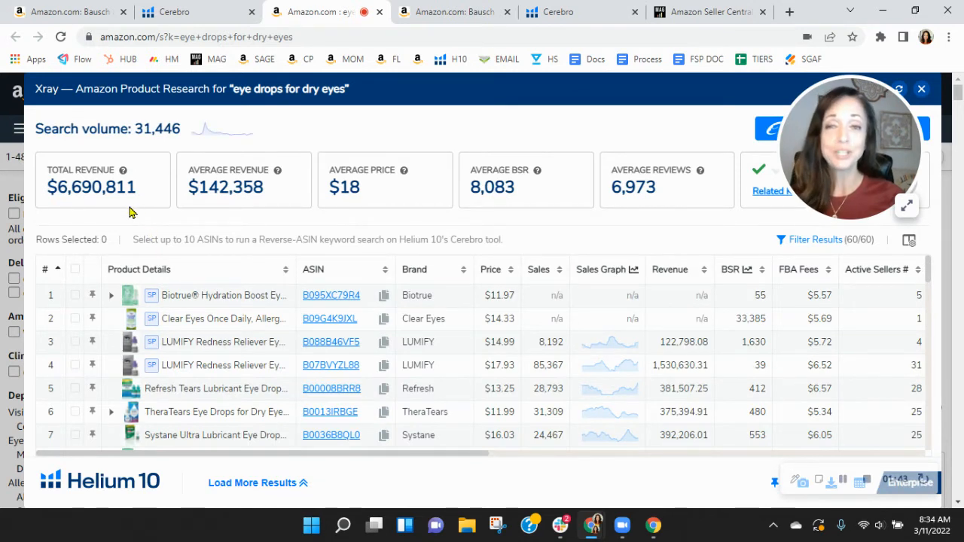
{"action": "mouse_move", "coordinate": [306, 123]}
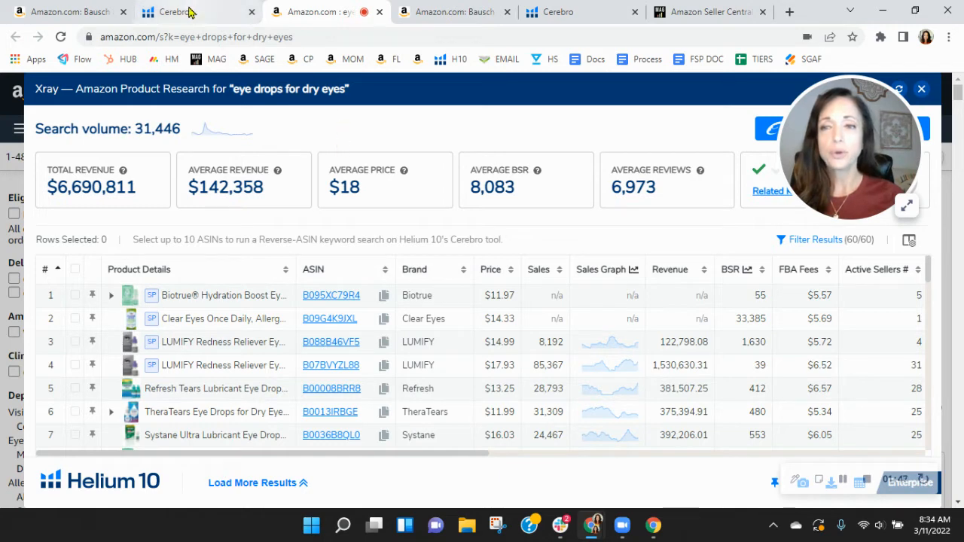
{"action": "mouse_move", "coordinate": [199, 12]}
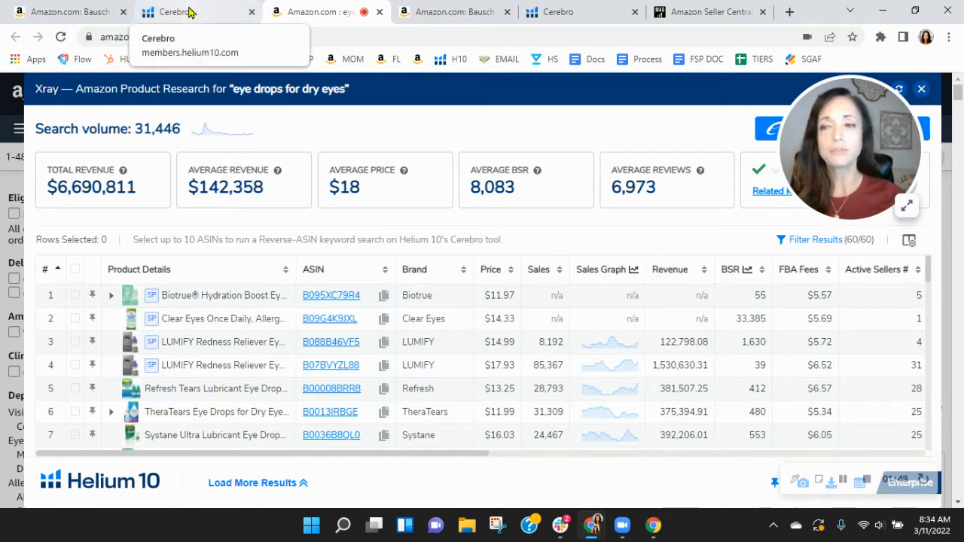
Step: Return to the Cerebro keyword table for the Soothe listing and review further rows
{"action": "left_click", "coordinate": [174, 12]}
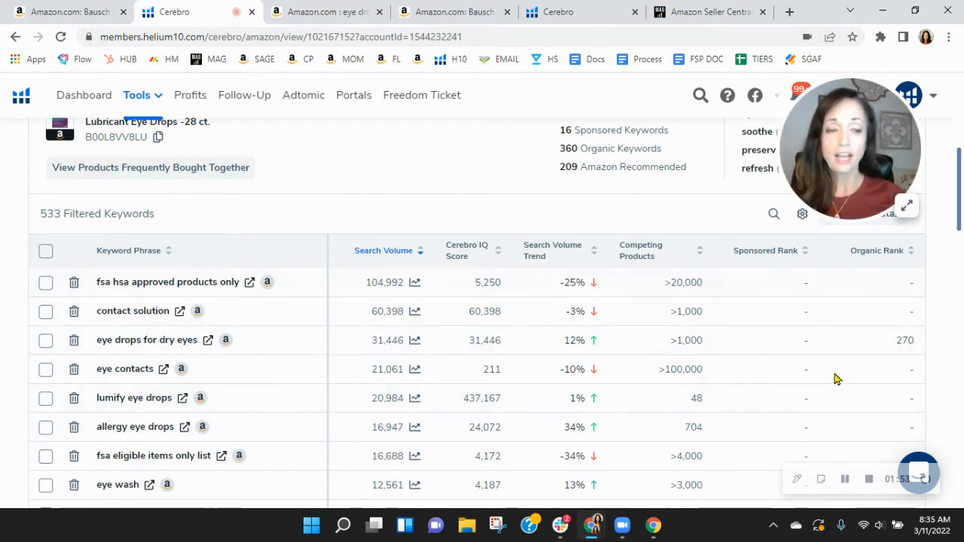
{"action": "scroll", "scroll_direction": "down", "scroll_amount": 3}
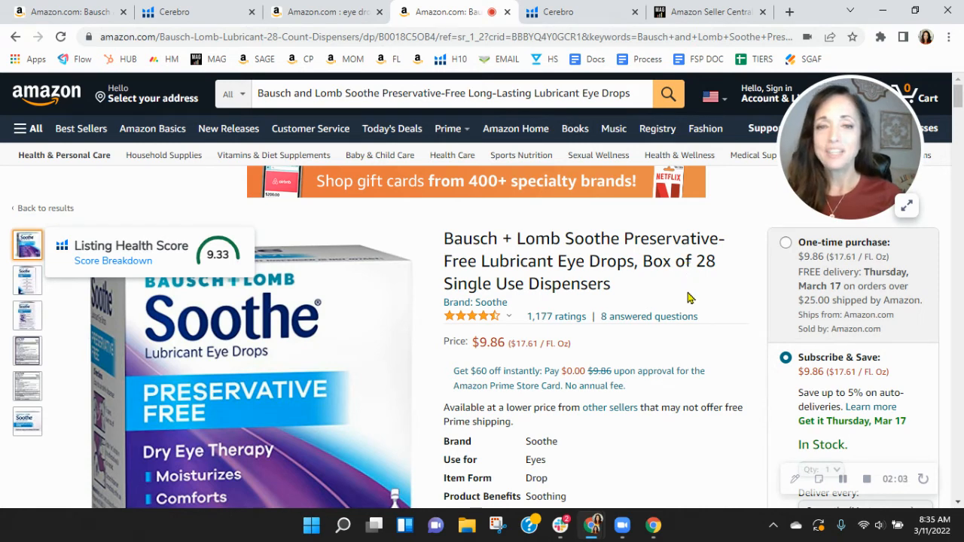
{"action": "mouse_move", "coordinate": [671, 244]}
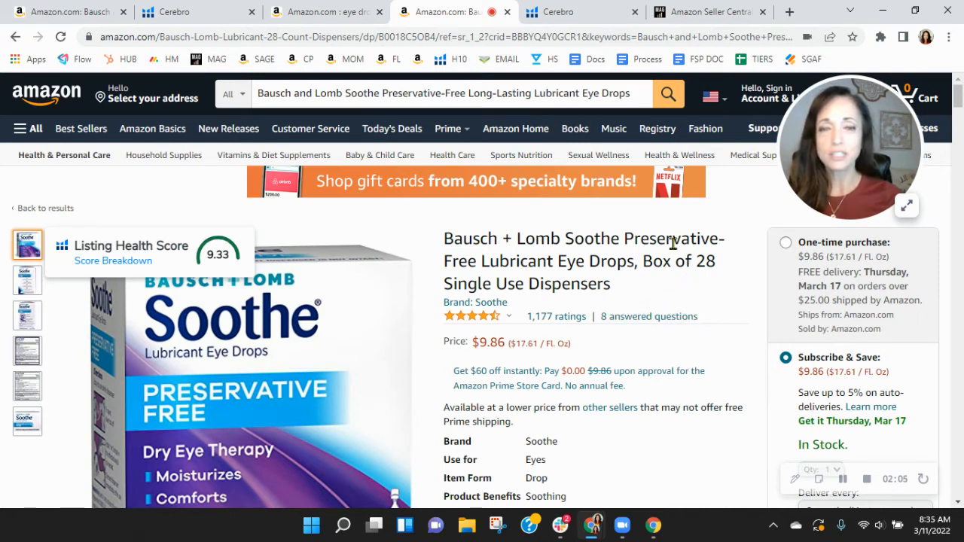
Step: Switch to the Amazon tab showing the Bausch + Lomb Soothe 28-count product page
{"action": "left_click", "coordinate": [559, 12]}
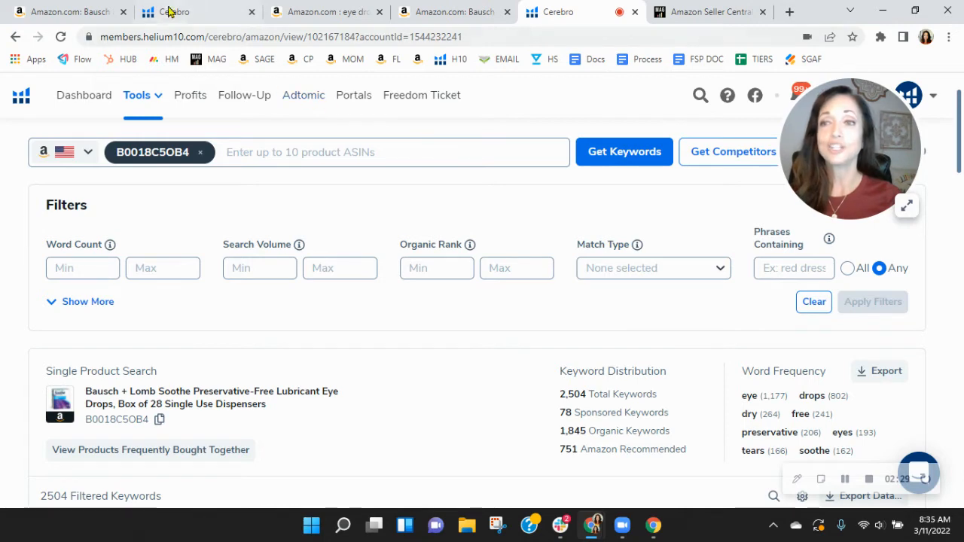
{"action": "mouse_move", "coordinate": [184, 12]}
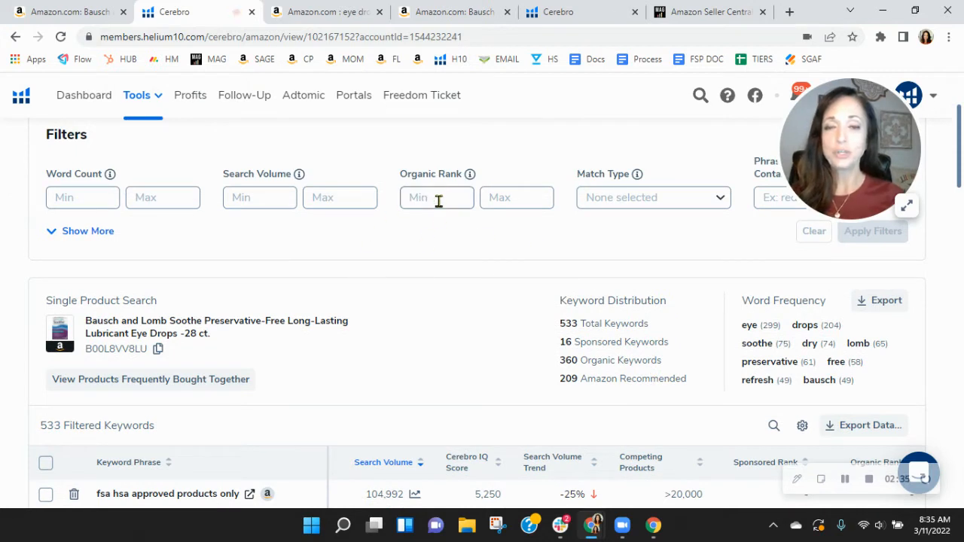
Step: Filter the Soothe keyword list to organic ranks 20–50, leaving 27 keywords
{"action": "left_click", "coordinate": [437, 197]}
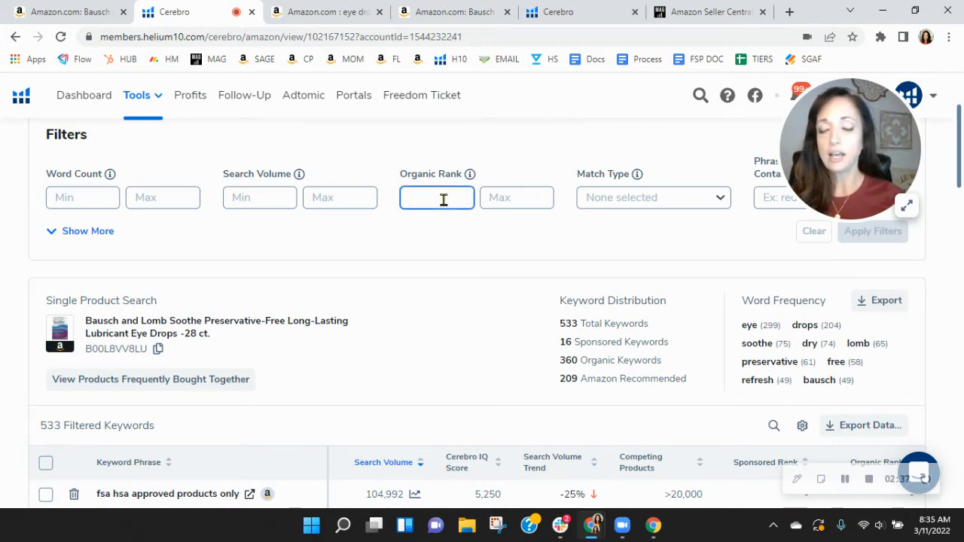
{"action": "type", "text": "205"}
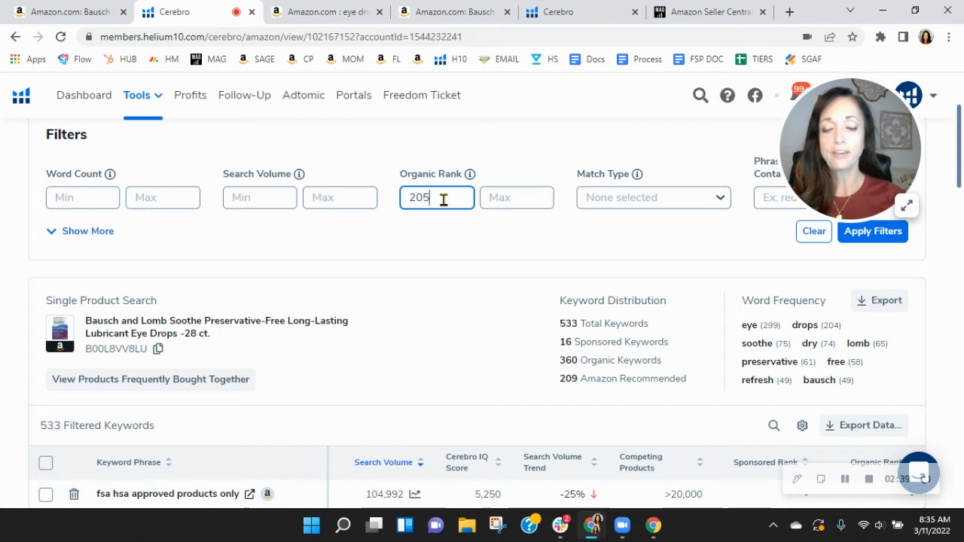
{"action": "mouse_move", "coordinate": [529, 217]}
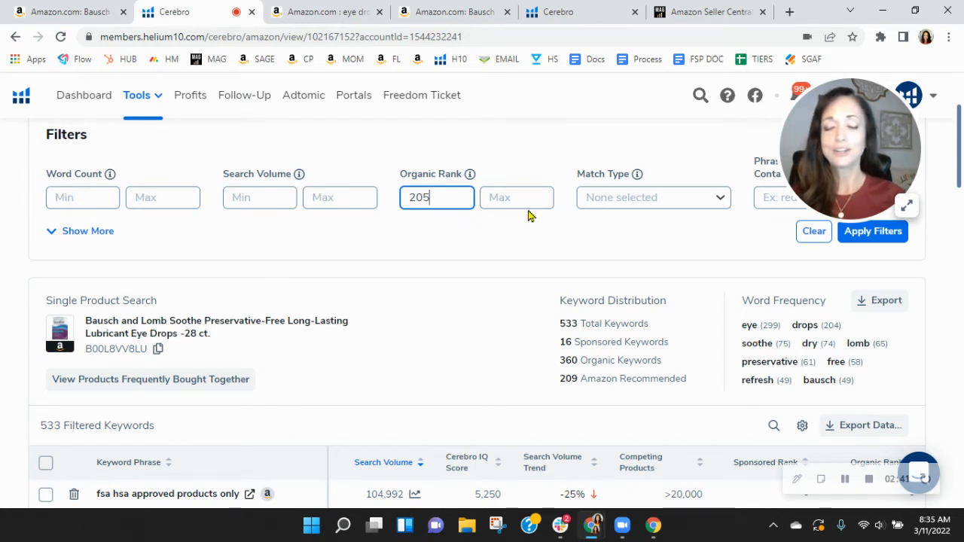
{"action": "type", "text": "50"}
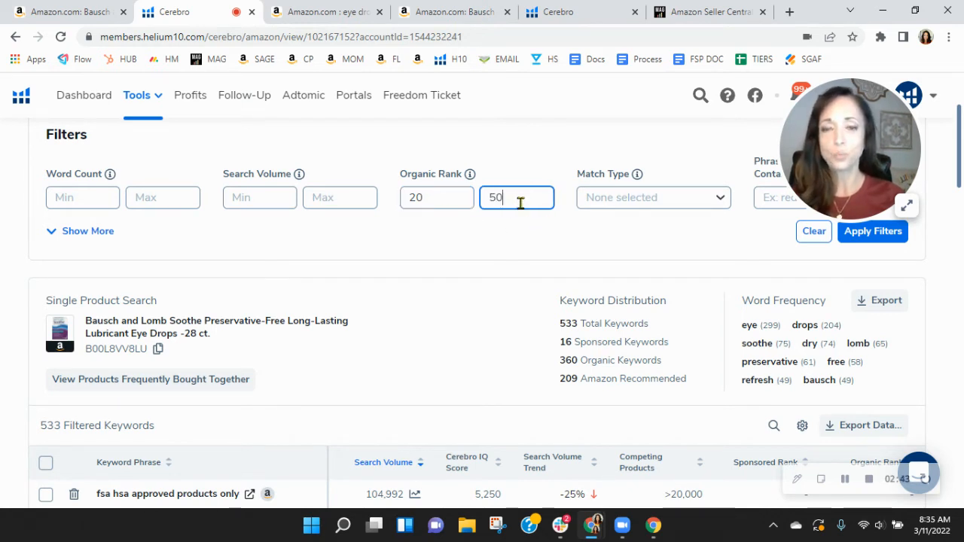
{"action": "mouse_move", "coordinate": [873, 231]}
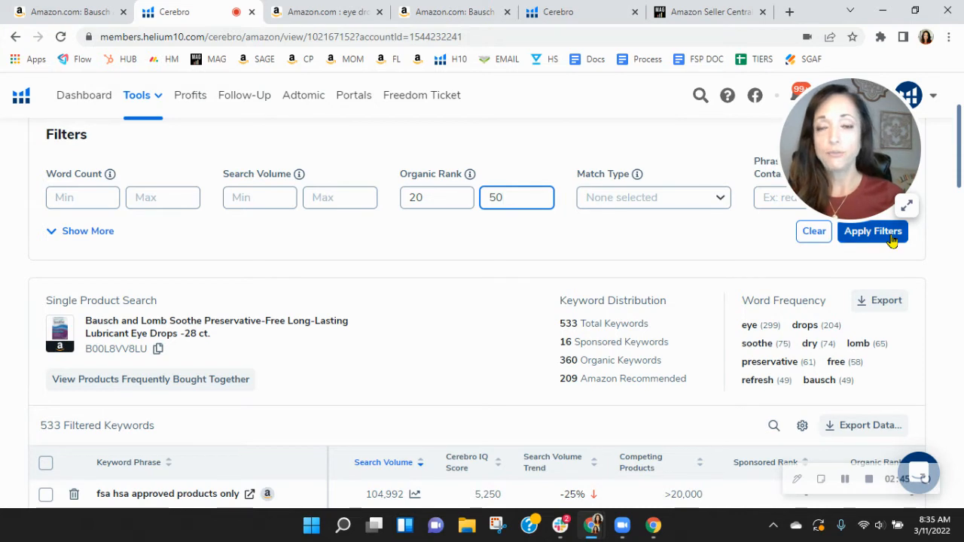
{"action": "left_click", "coordinate": [872, 232]}
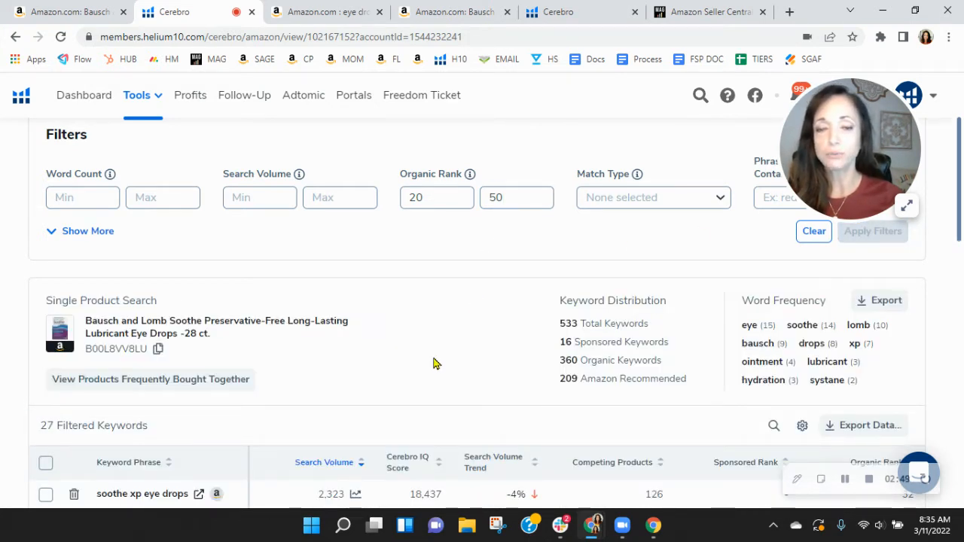
{"action": "mouse_move", "coordinate": [488, 361]}
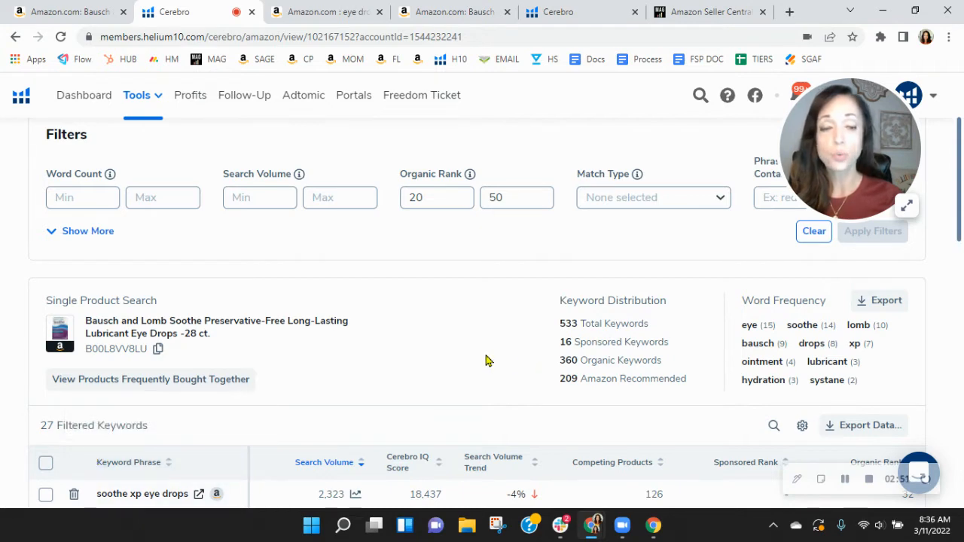
Step: Review the 27 filtered keywords such as 'soothe xp eye drops'
{"action": "scroll", "scroll_direction": "down", "scroll_amount": 3}
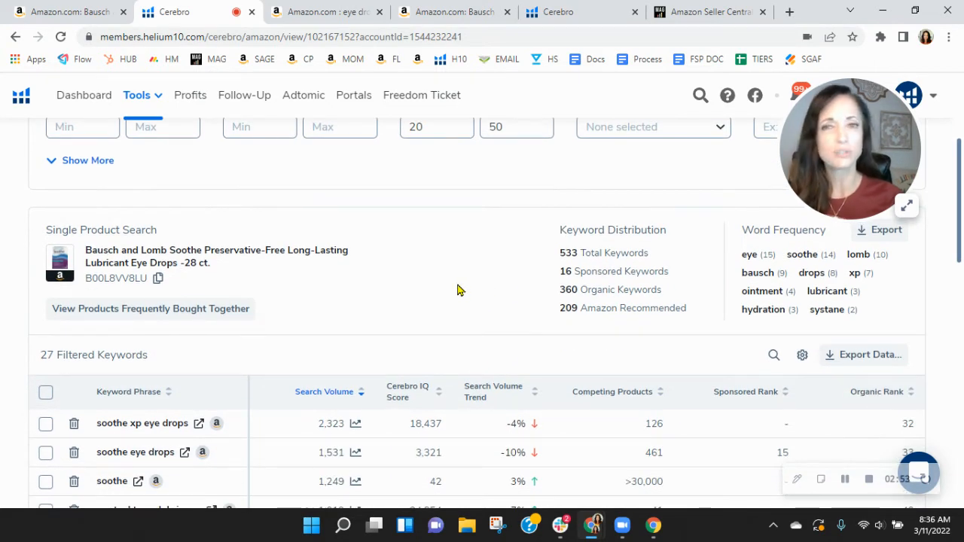
{"action": "scroll", "scroll_direction": "down", "scroll_amount": 3}
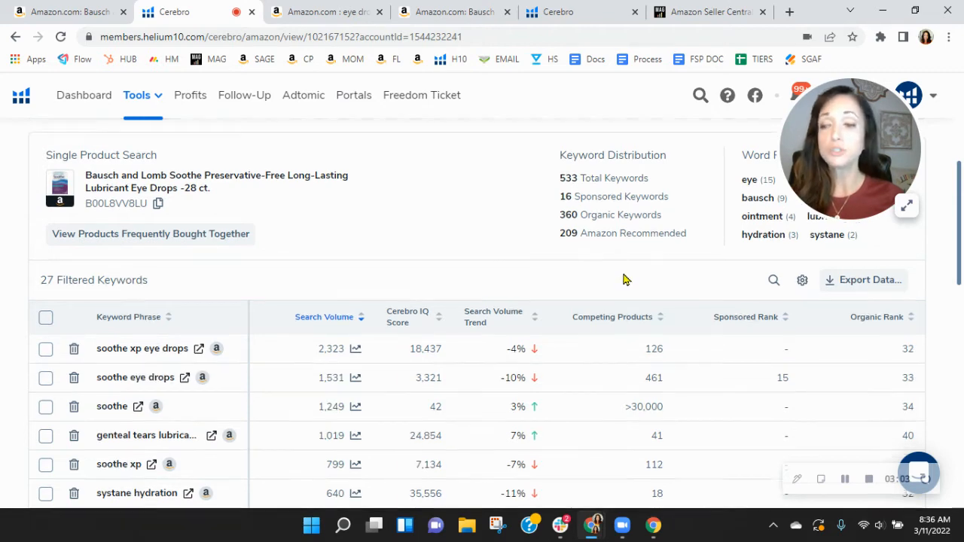
{"action": "scroll", "scroll_direction": "down", "scroll_amount": 3}
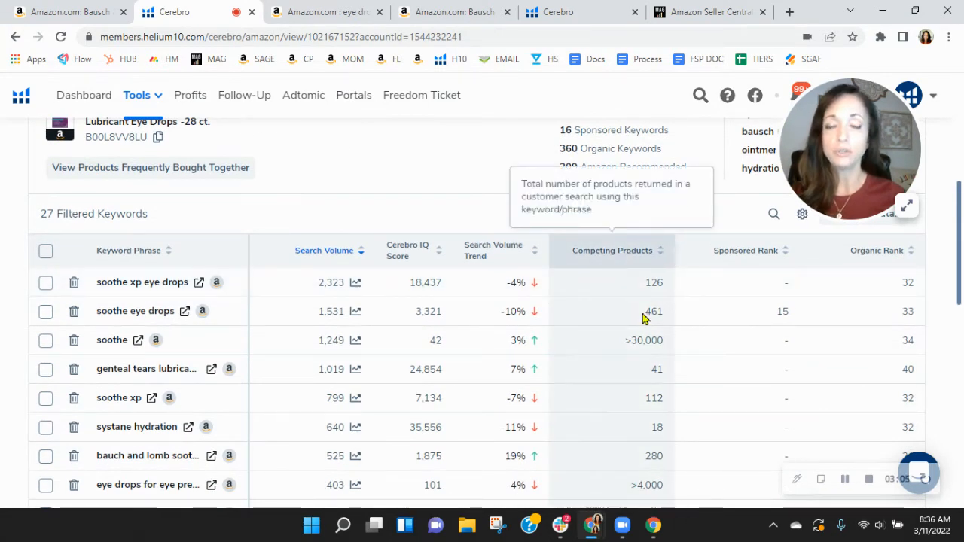
{"action": "mouse_move", "coordinate": [792, 342]}
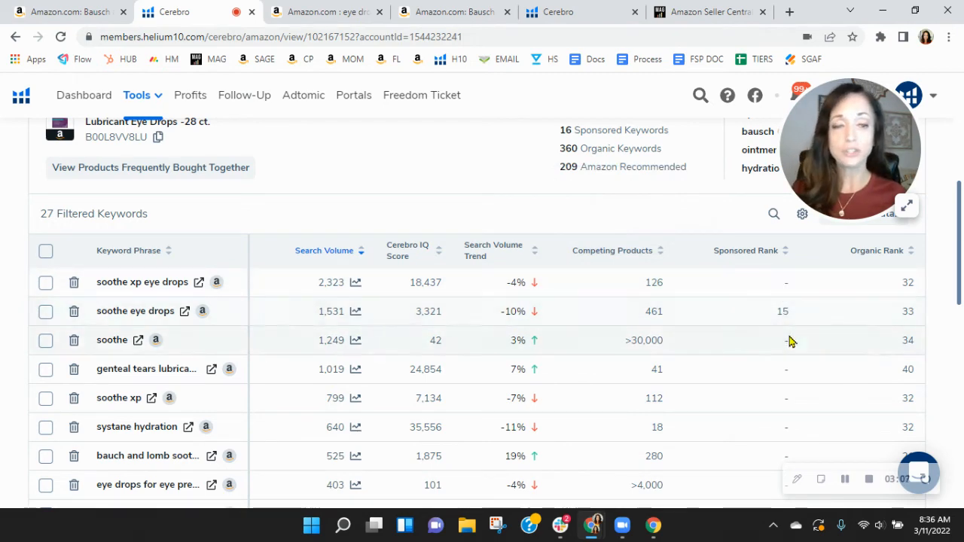
{"action": "mouse_move", "coordinate": [787, 334]}
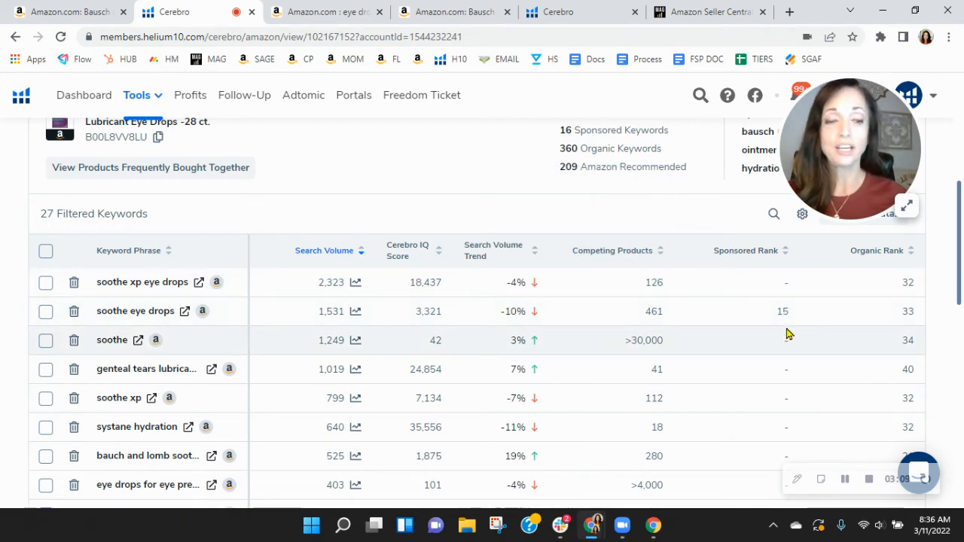
{"action": "scroll", "scroll_direction": "down", "scroll_amount": 3}
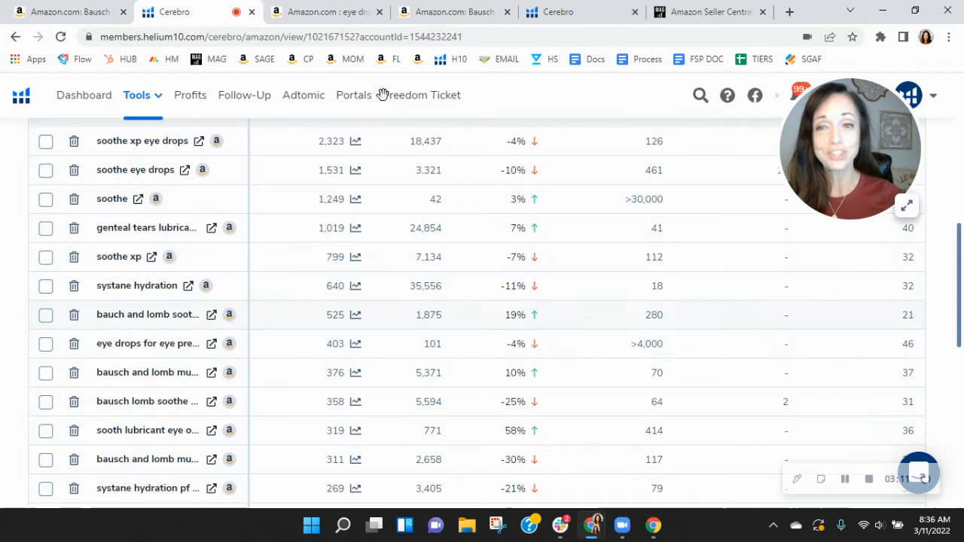
{"action": "mouse_move", "coordinate": [762, 434]}
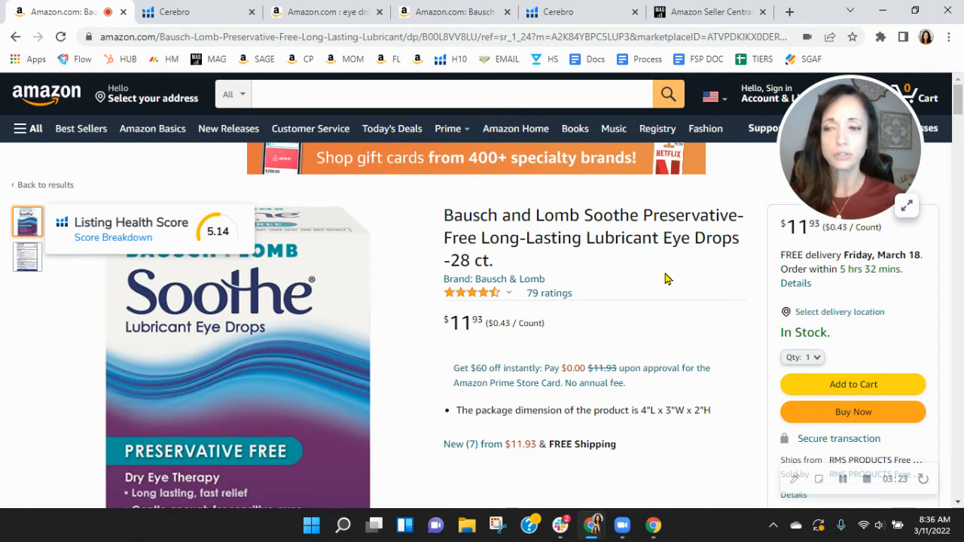
{"action": "mouse_move", "coordinate": [646, 286]}
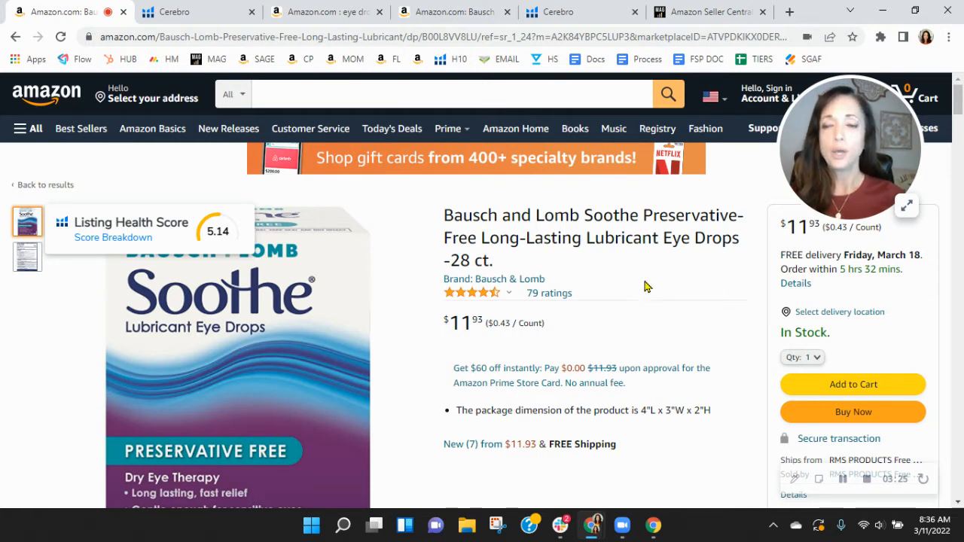
{"action": "mouse_move", "coordinate": [653, 301]}
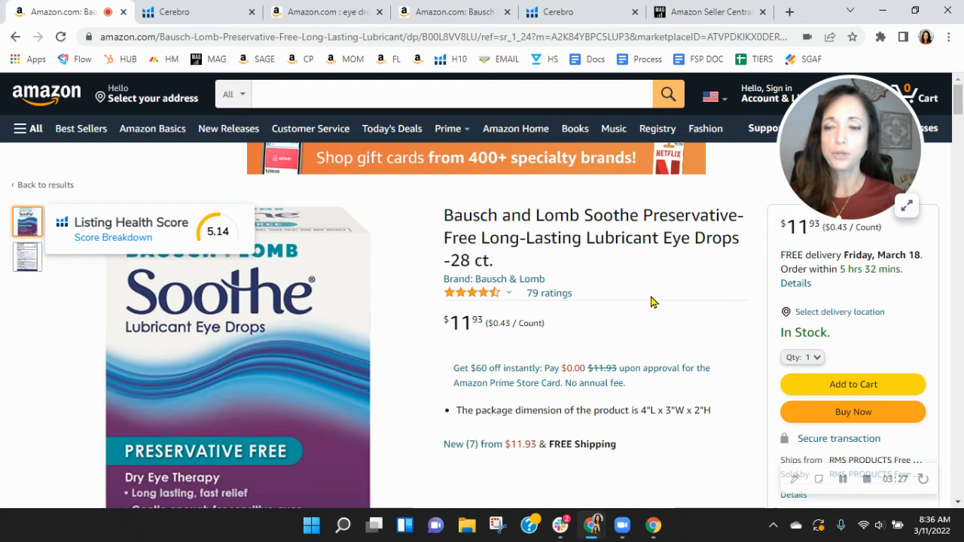
{"action": "mouse_move", "coordinate": [654, 318]}
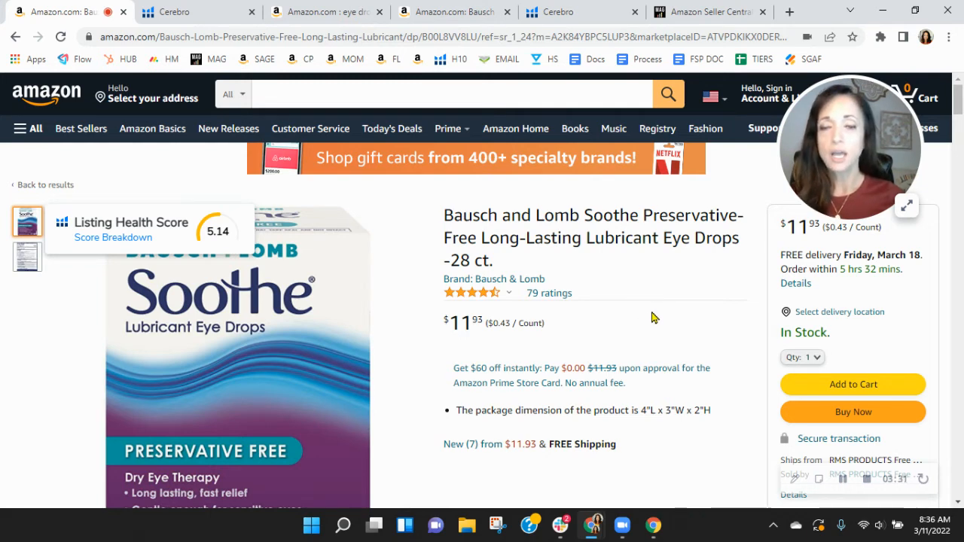
Step: Review the About this item bullets on the Soothe 30-vial listing
{"action": "scroll", "scroll_direction": "down", "scroll_amount": 3}
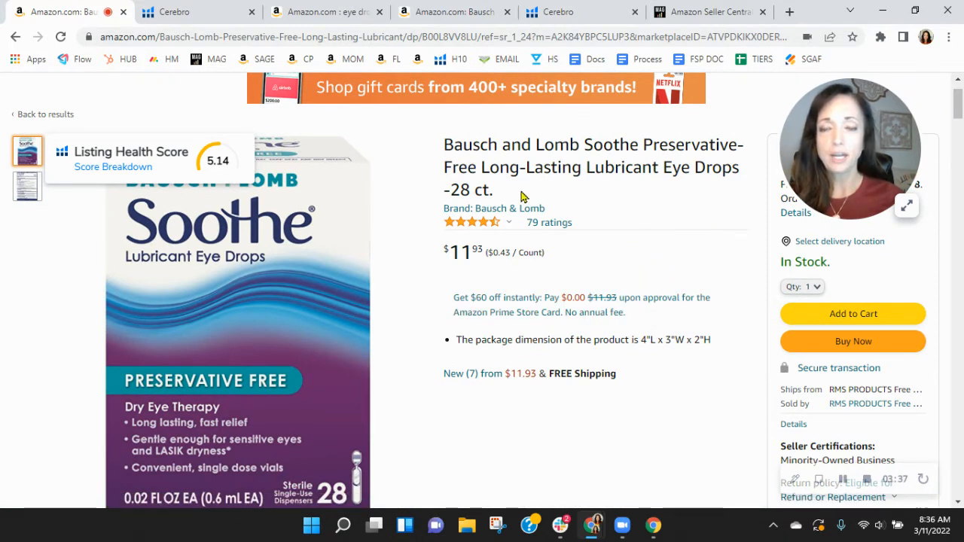
{"action": "mouse_move", "coordinate": [620, 384]}
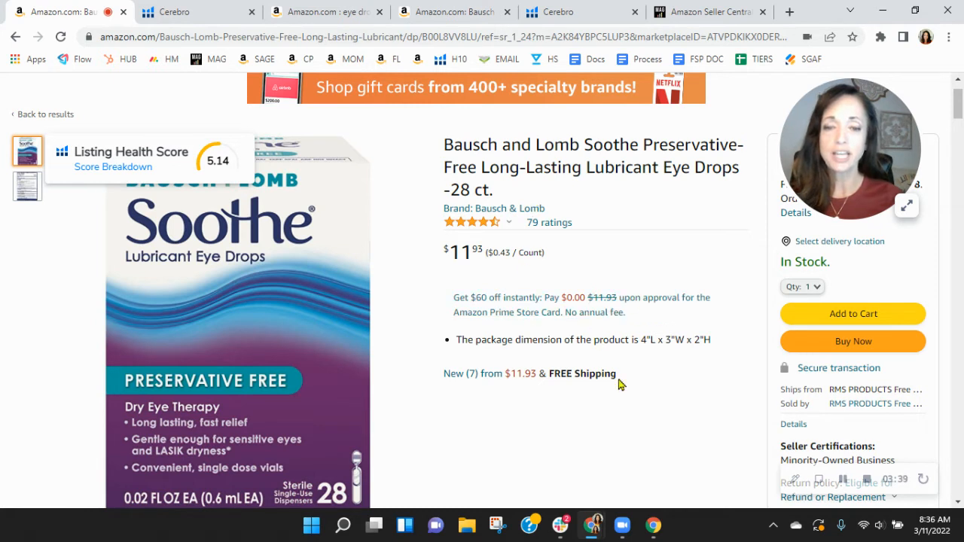
{"action": "mouse_move", "coordinate": [723, 346]}
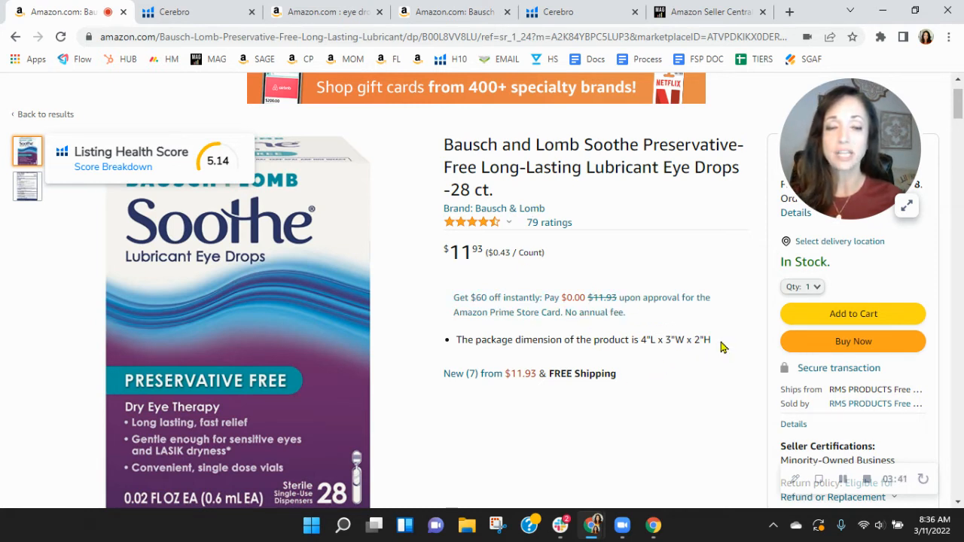
{"action": "mouse_move", "coordinate": [681, 366]}
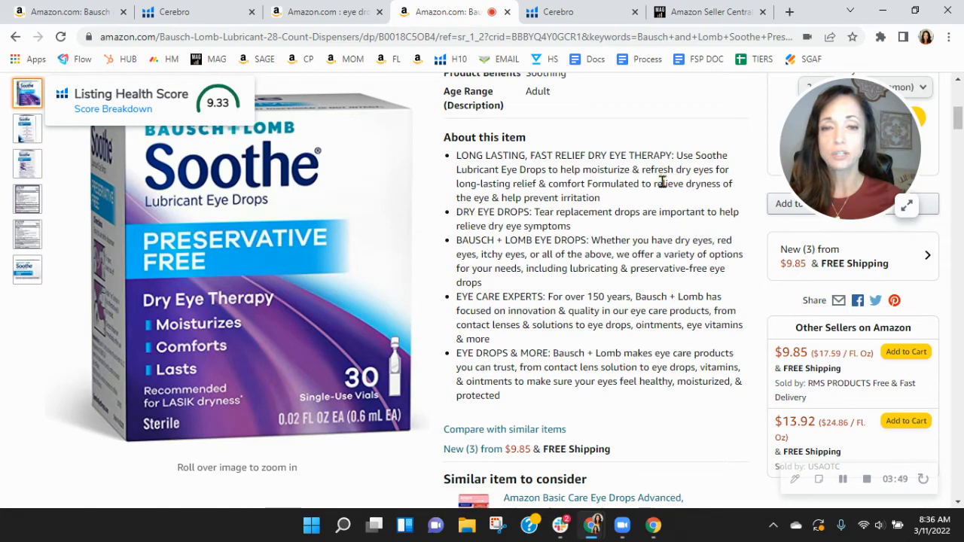
Step: Review the 30-vial listing's manufacturer content, then return to the sparse 28-count listing
{"action": "scroll", "scroll_direction": "down", "scroll_amount": 3}
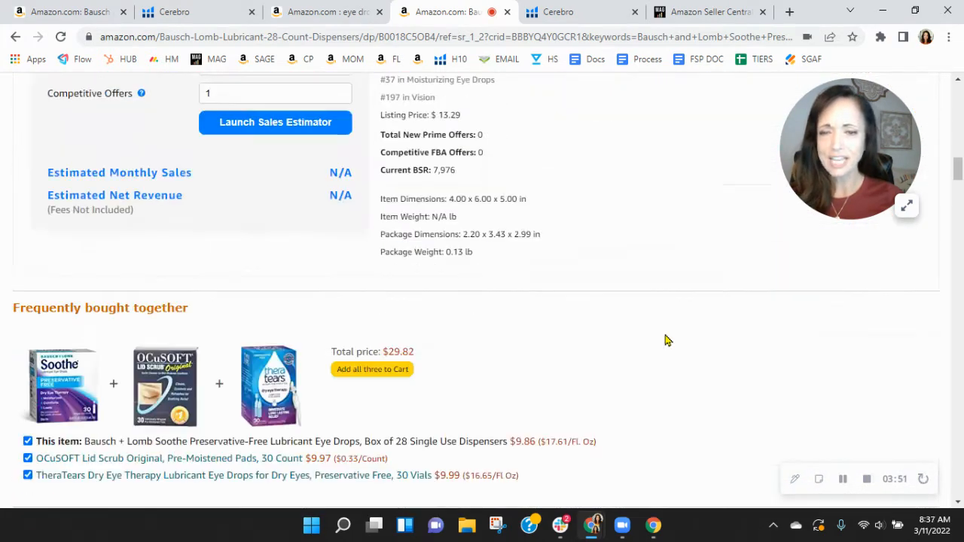
{"action": "scroll", "scroll_direction": "down", "scroll_amount": 3}
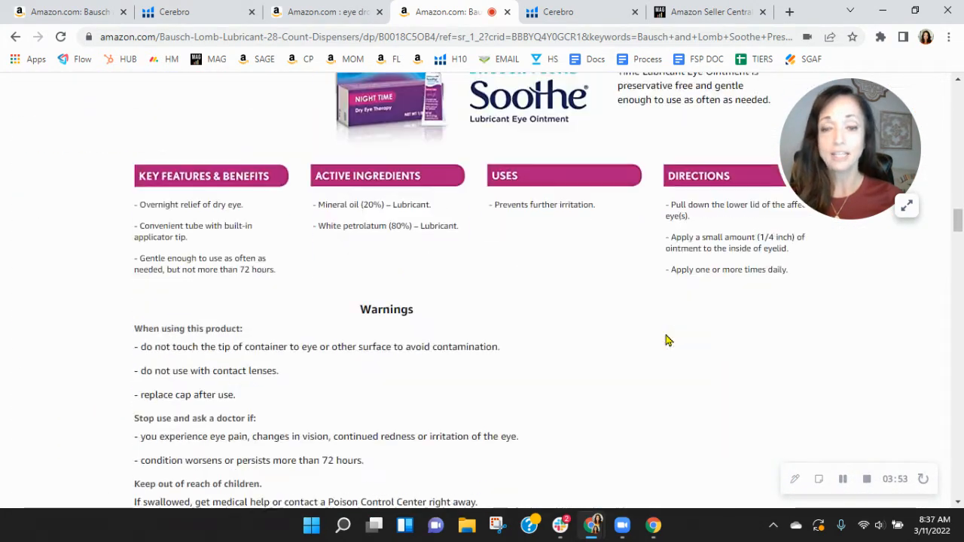
{"action": "scroll", "scroll_direction": "down", "scroll_amount": 3}
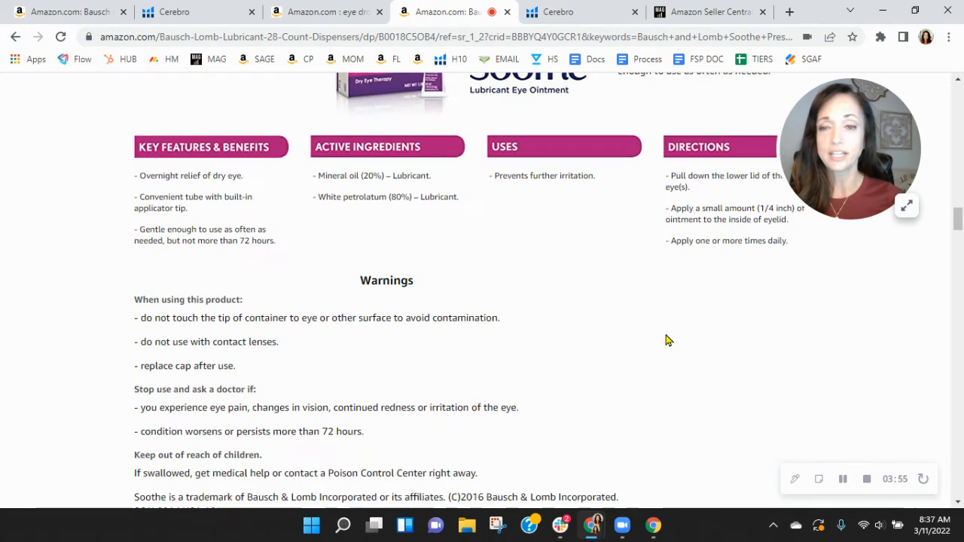
{"action": "scroll", "scroll_direction": "up", "scroll_amount": 3}
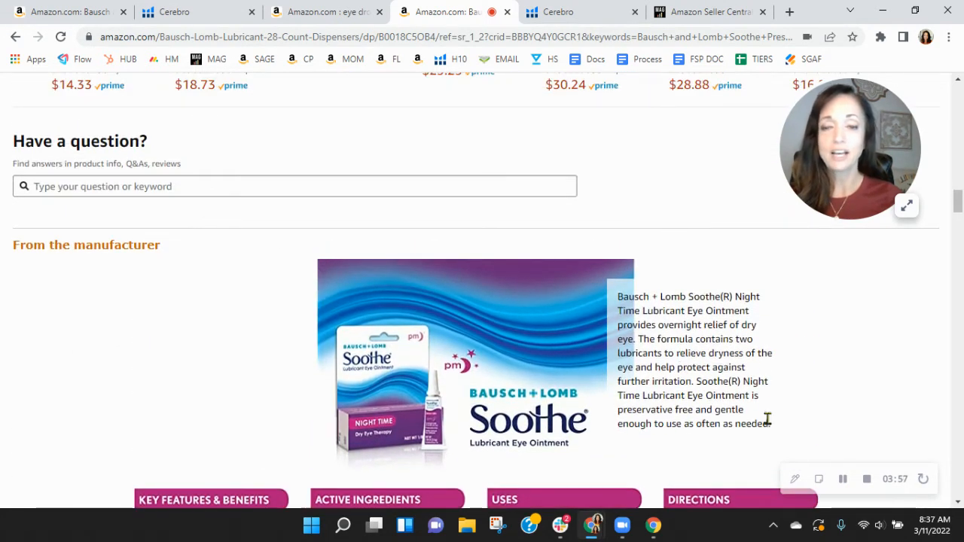
{"action": "left_click", "coordinate": [68, 12]}
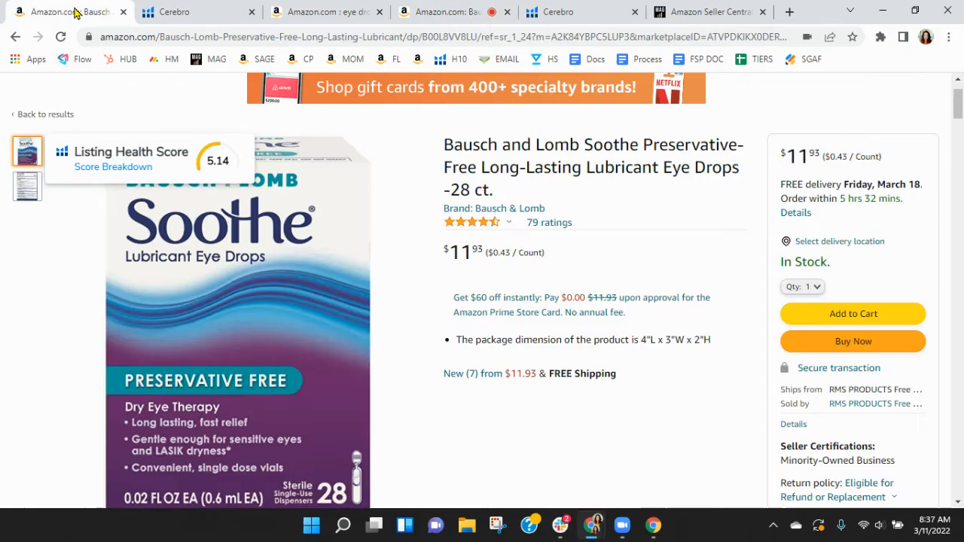
Step: Review the sparse 28-count listing, then bring up the My Amazon Guy full-service management page
{"action": "scroll", "scroll_direction": "down", "scroll_amount": 3}
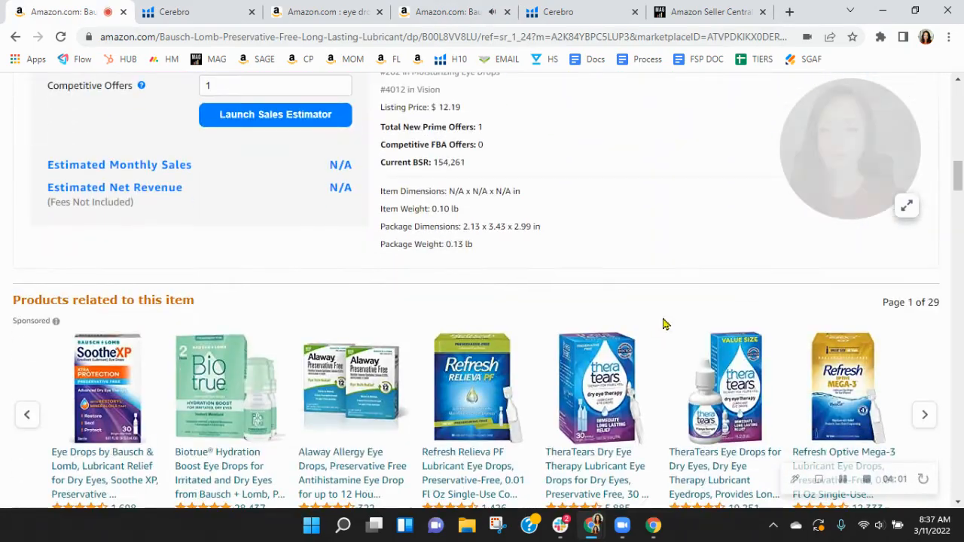
{"action": "scroll", "scroll_direction": "down", "scroll_amount": 3}
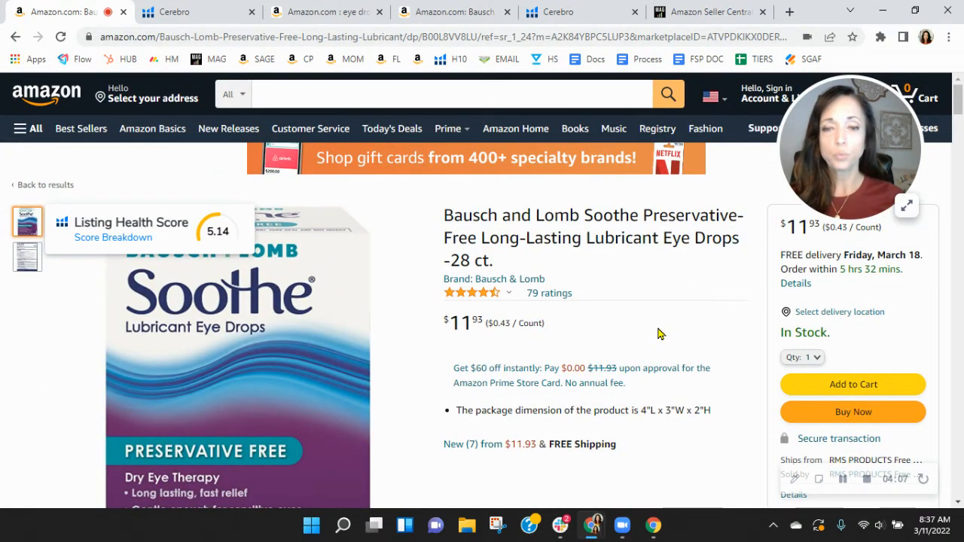
{"action": "scroll", "scroll_direction": "down", "scroll_amount": 3}
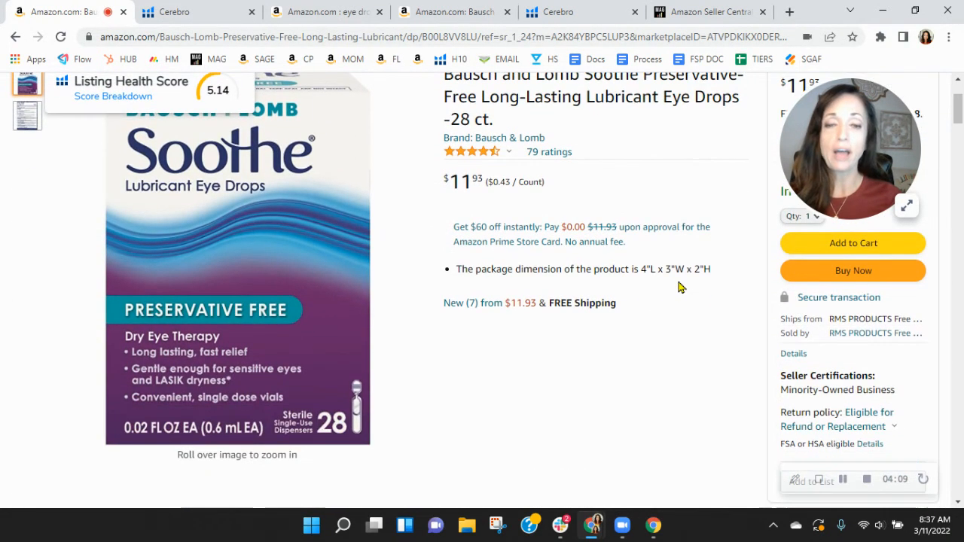
{"action": "mouse_move", "coordinate": [476, 252]}
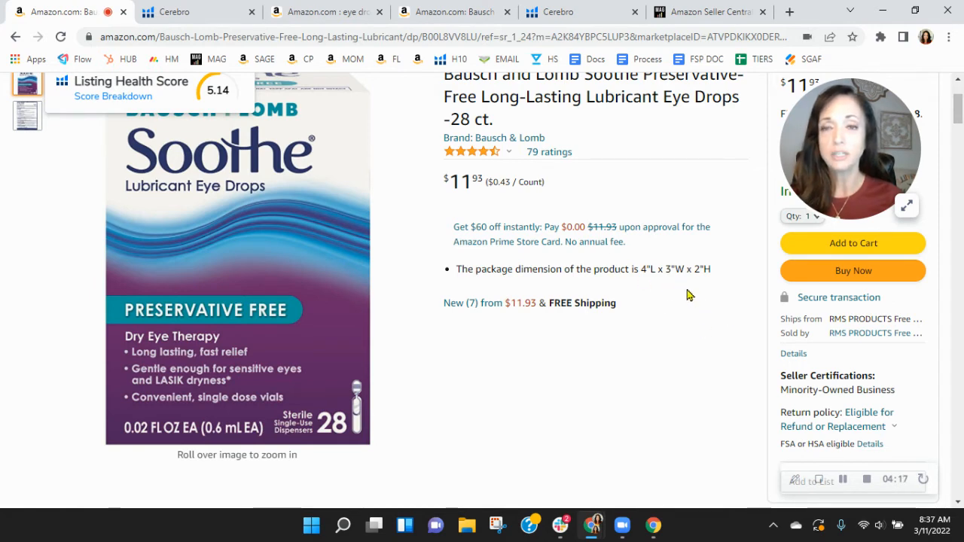
{"action": "mouse_move", "coordinate": [691, 335]}
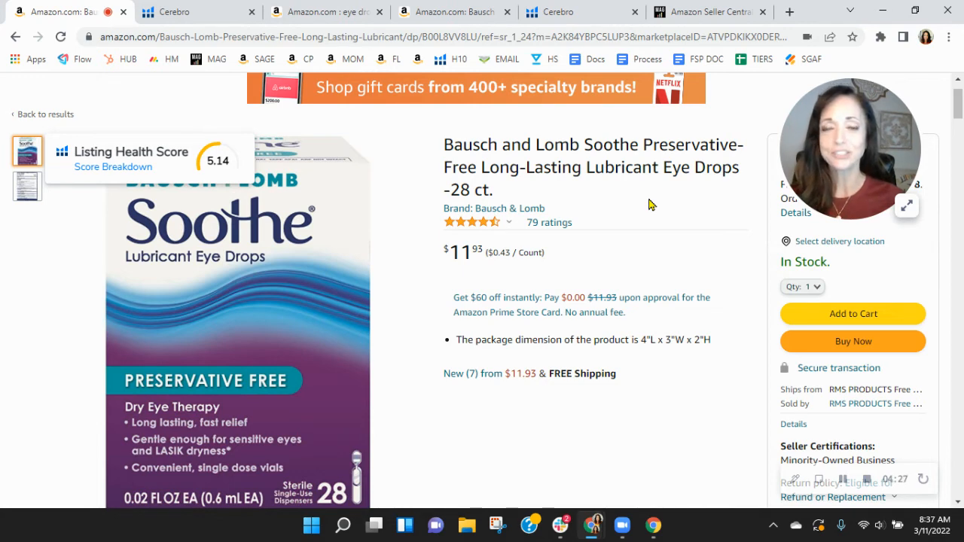
{"action": "left_click", "coordinate": [708, 12]}
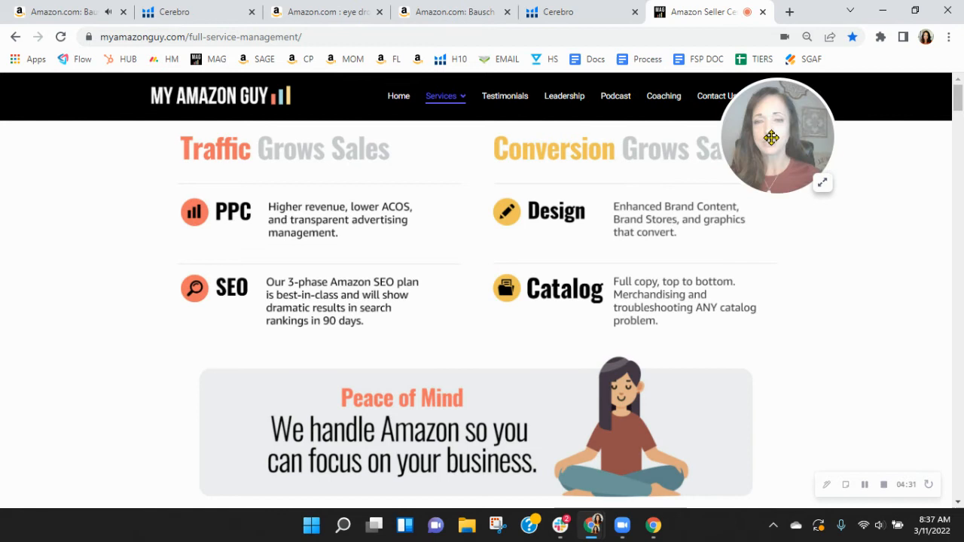
{"action": "mouse_move", "coordinate": [825, 279]}
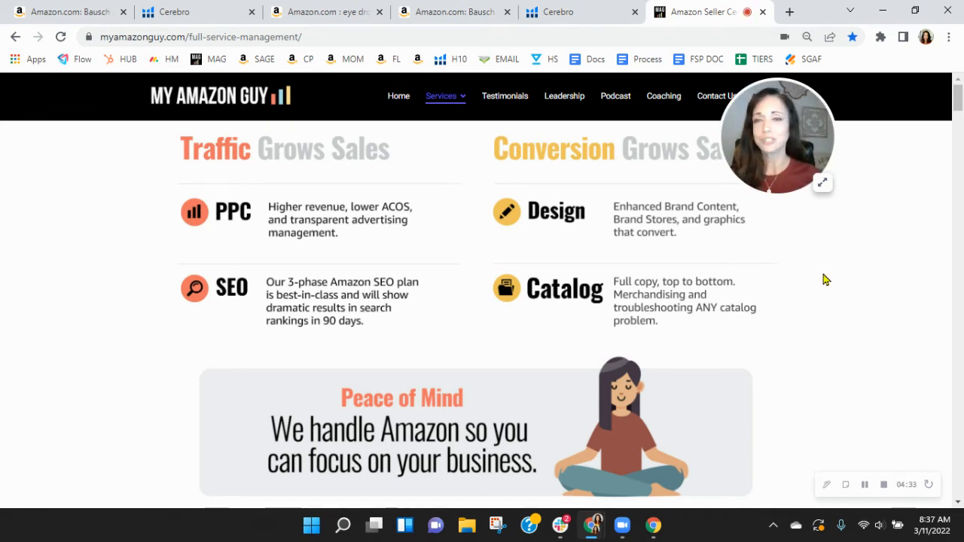